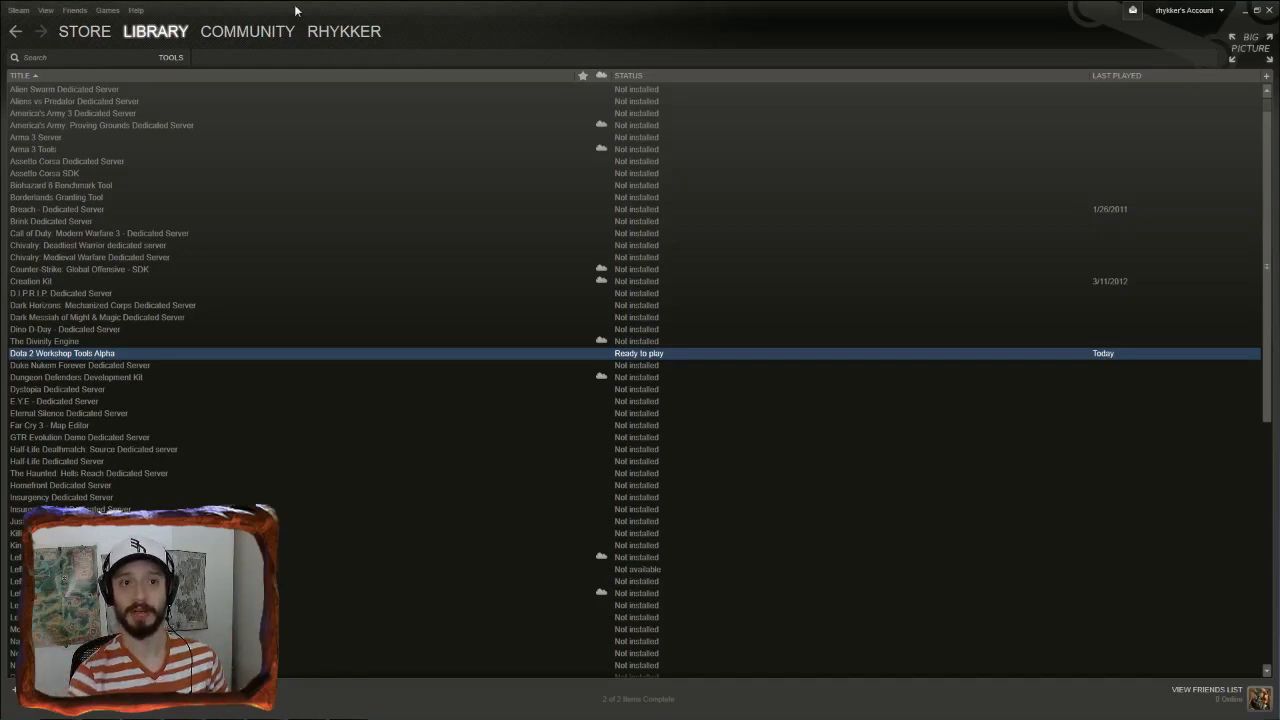
Launch Dota 2 Workshop Tools Alpha and create the empty addon 'thebestmapintheworld'
click(156, 32)
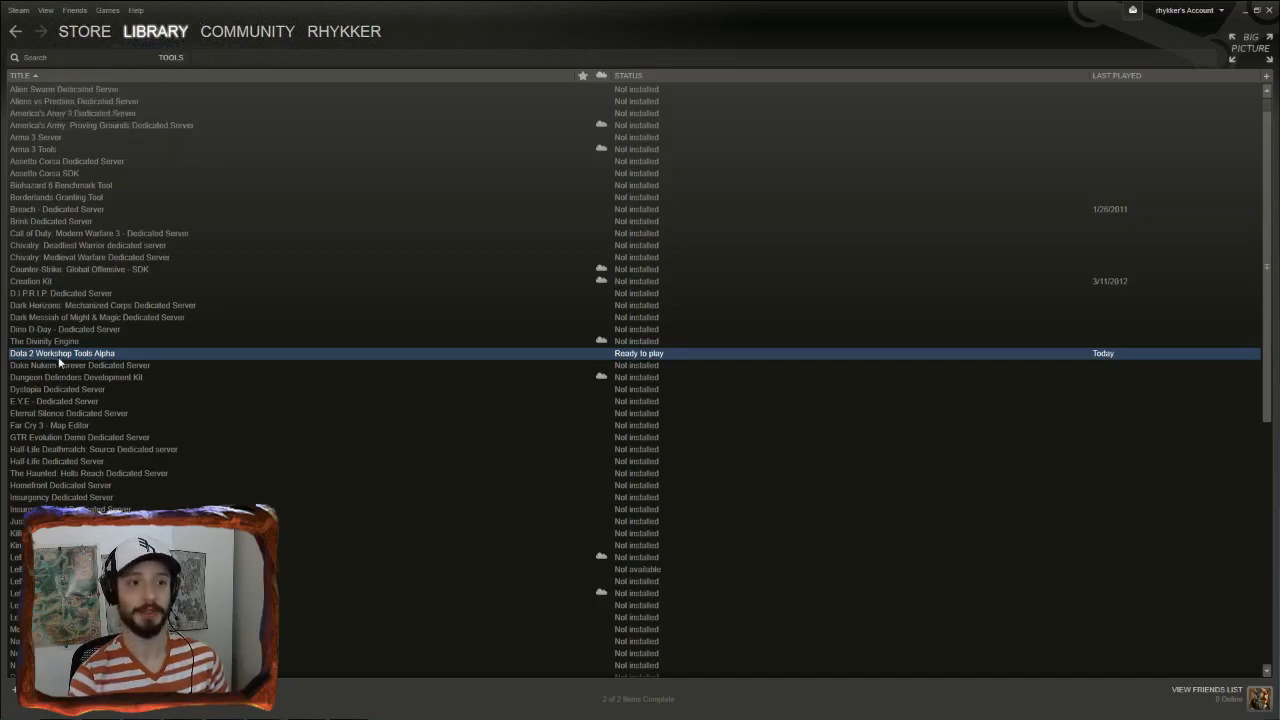
mouse_move(324, 358)
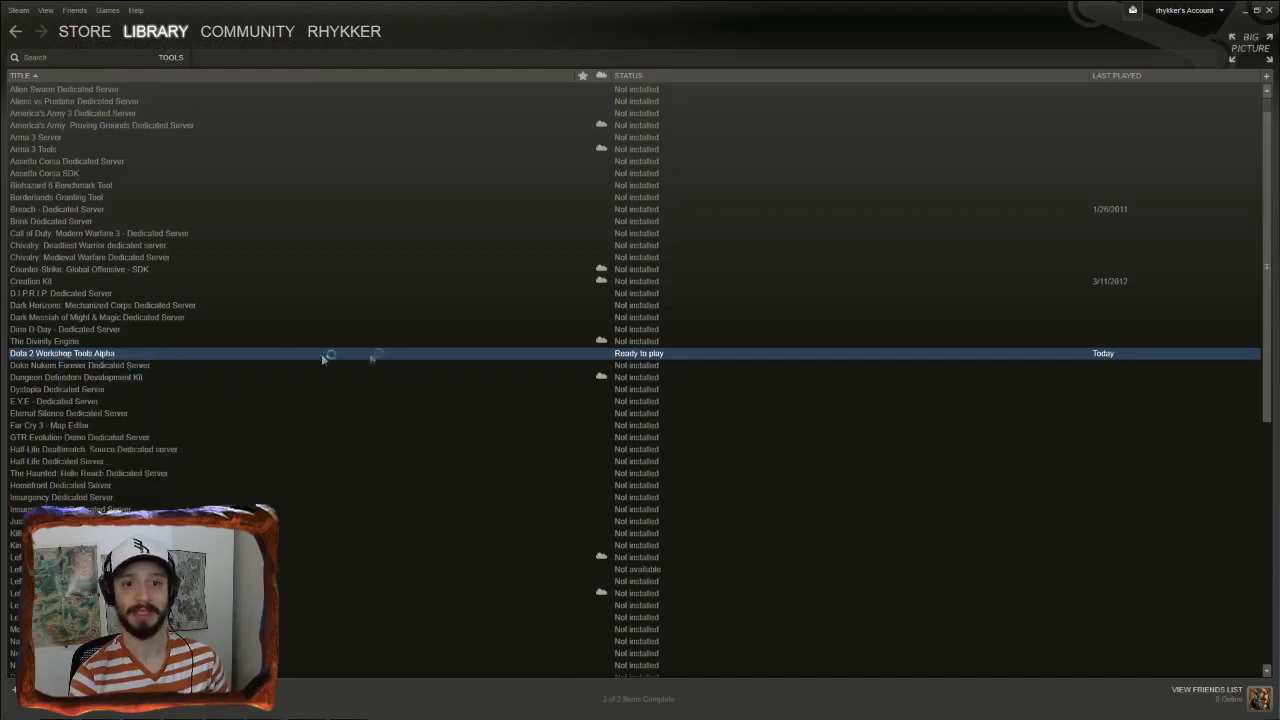
double_click(62, 352)
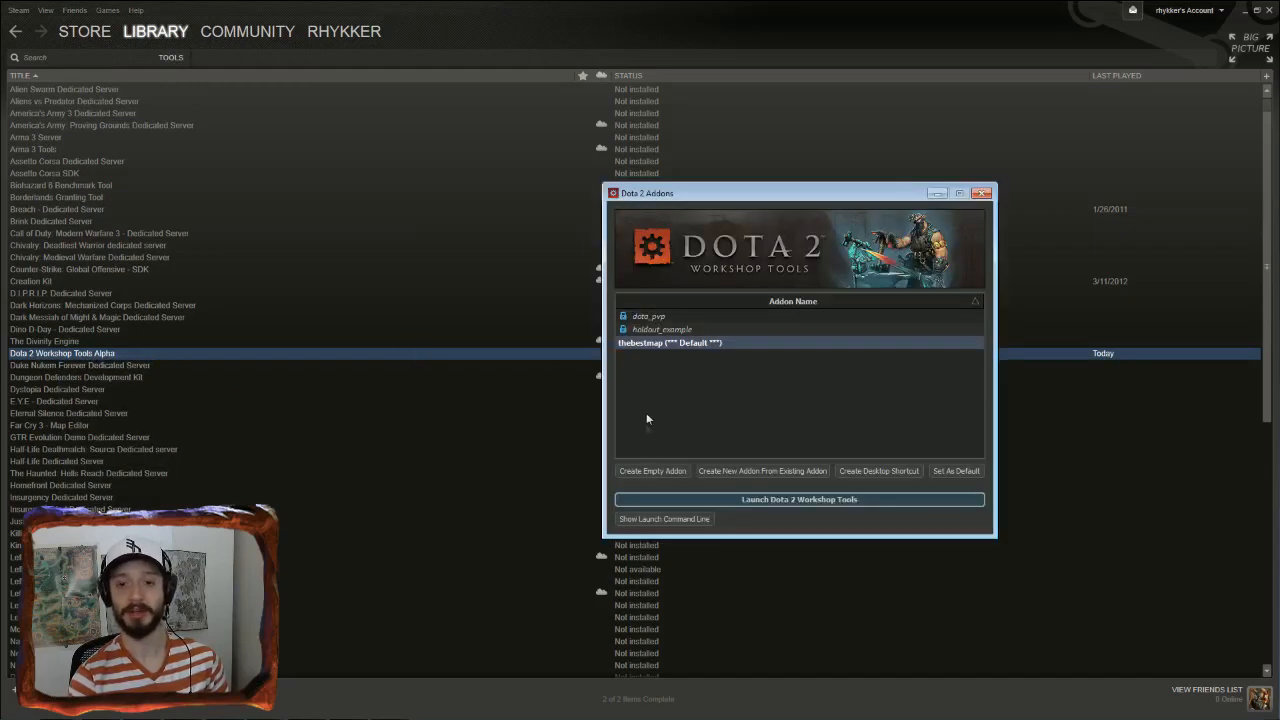
click(652, 472)
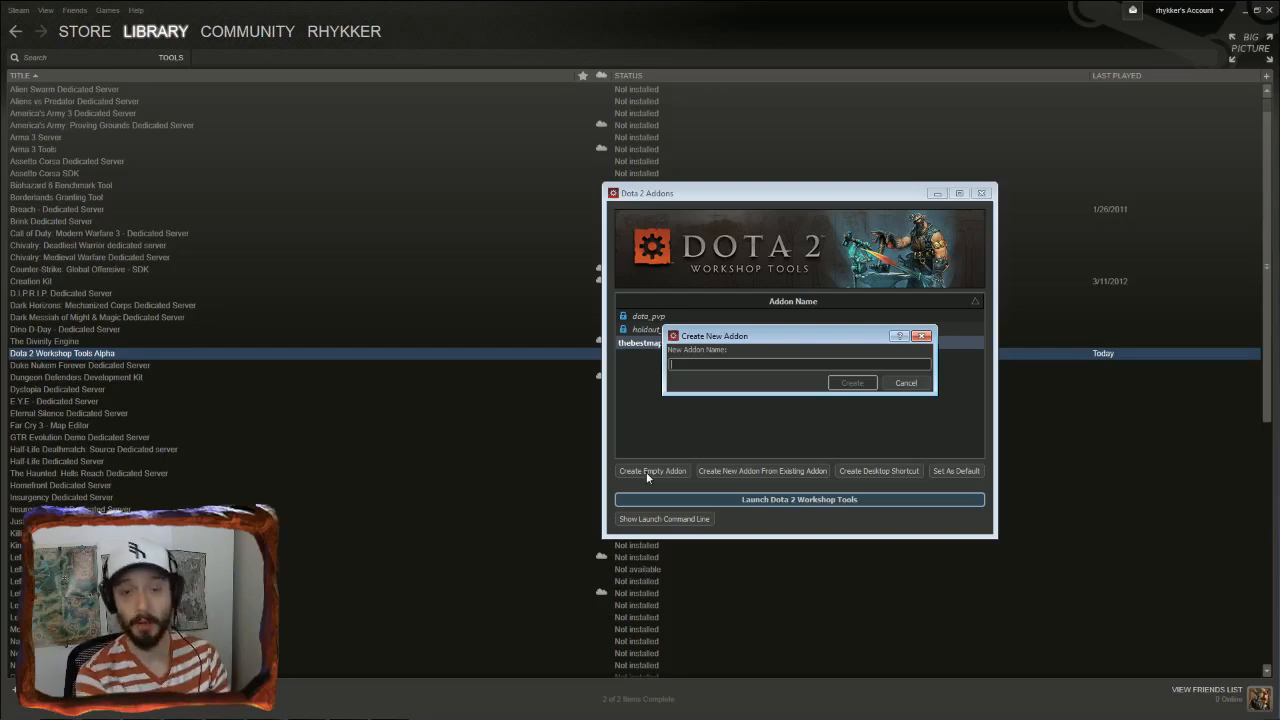
text(TheBestMapIntheworl)
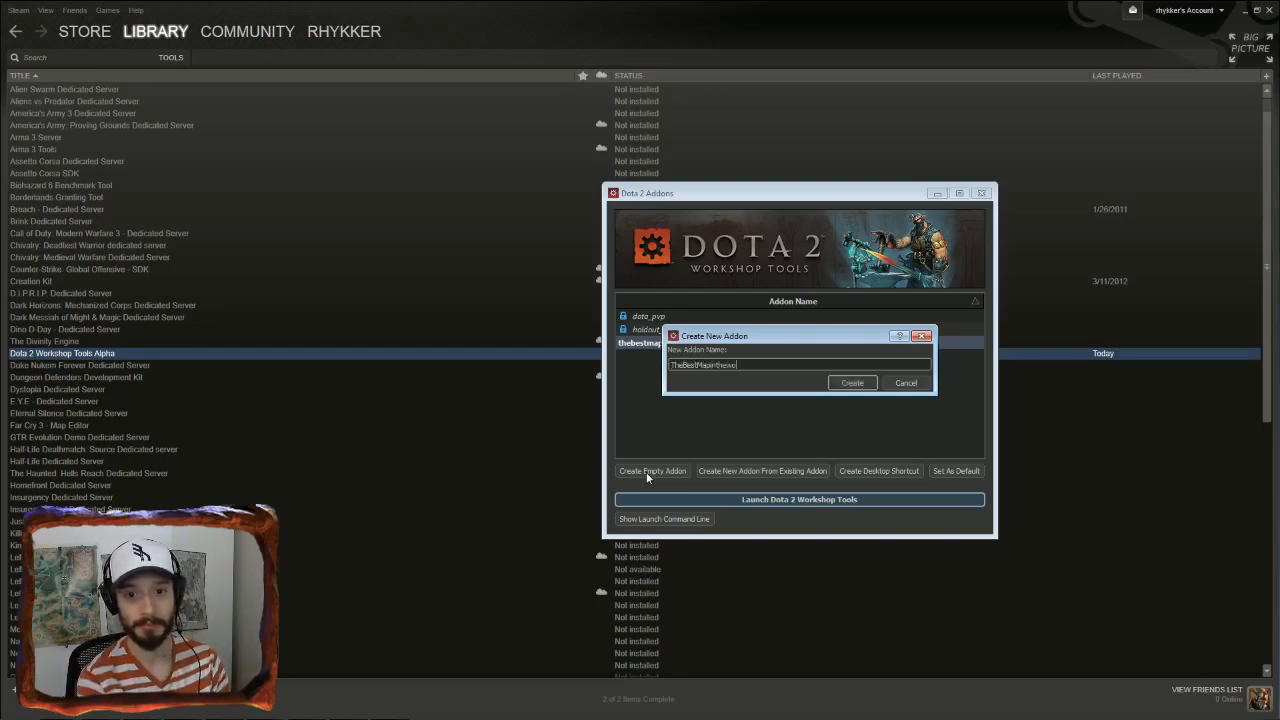
click(852, 384)
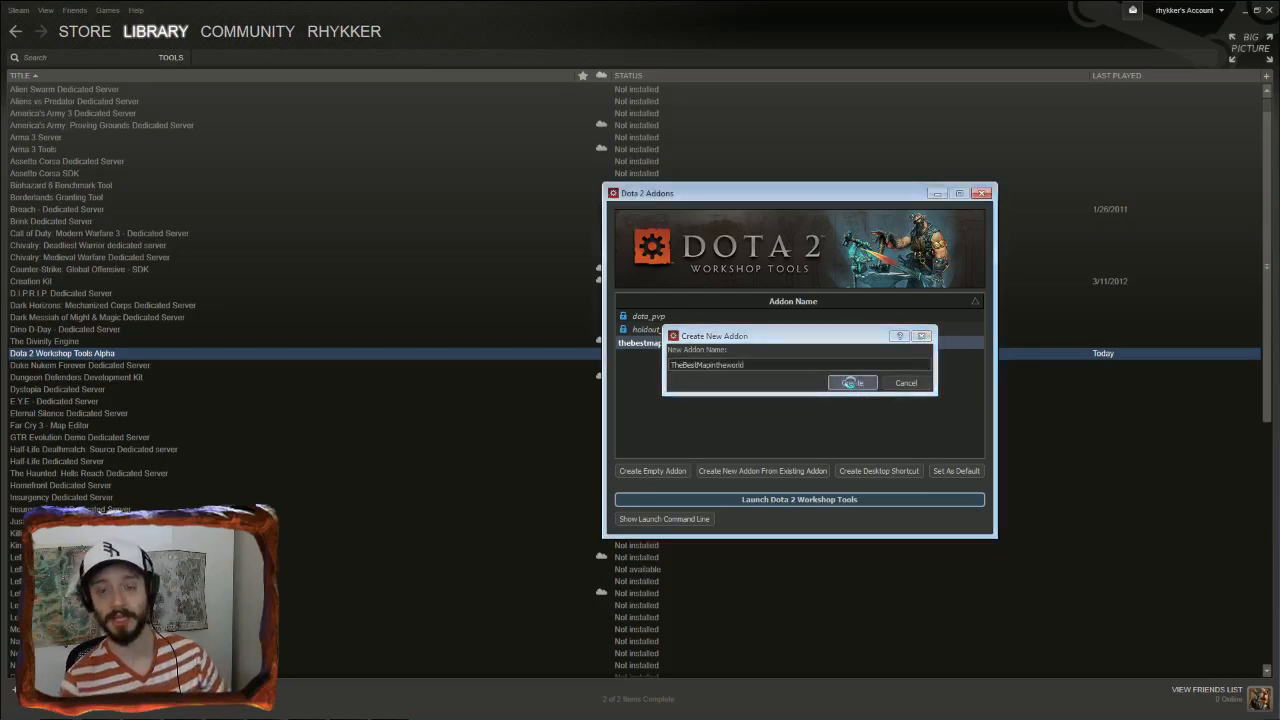
click(852, 382)
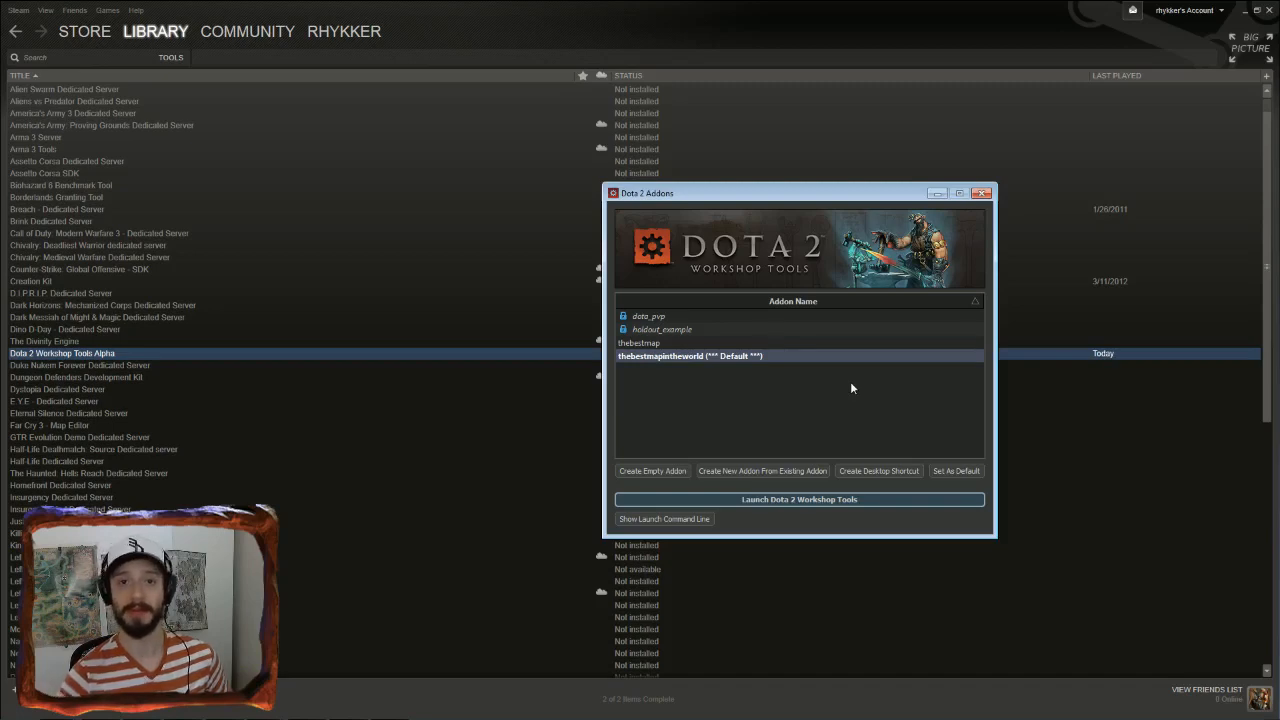
mouse_move(736, 504)
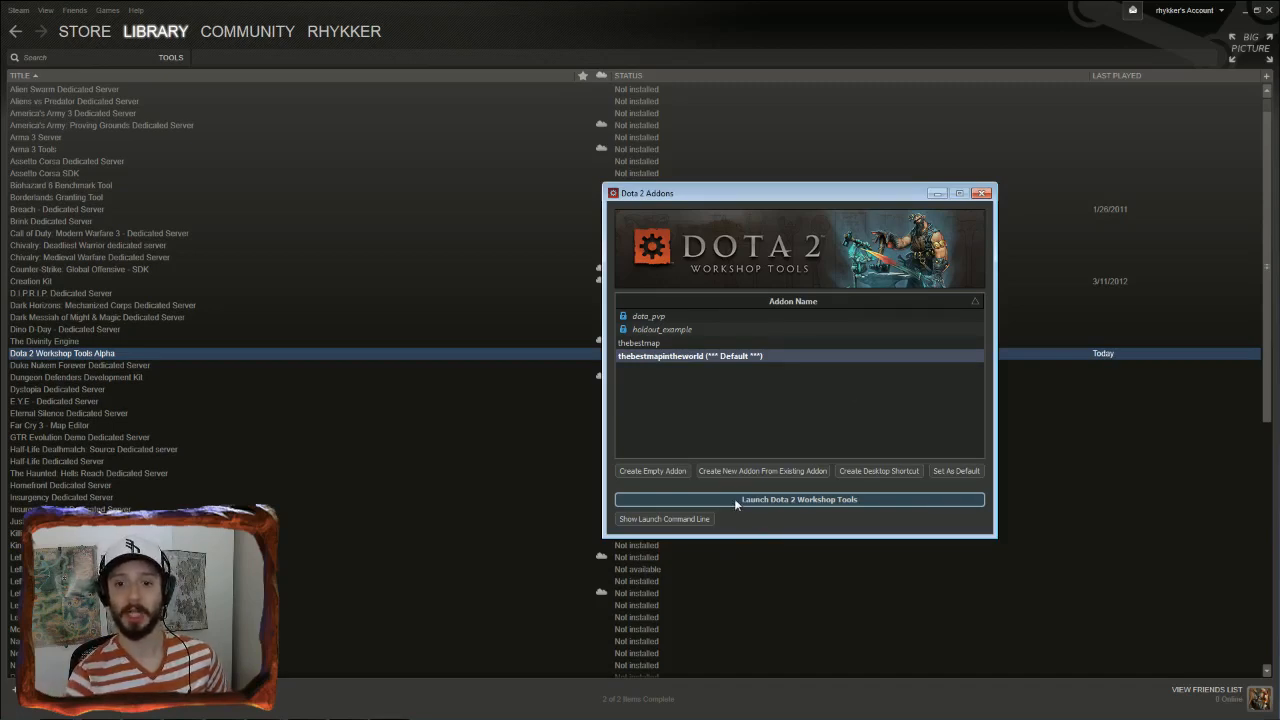
Launch the Workshop Tools for the thebestmapintheworld addon
click(798, 500)
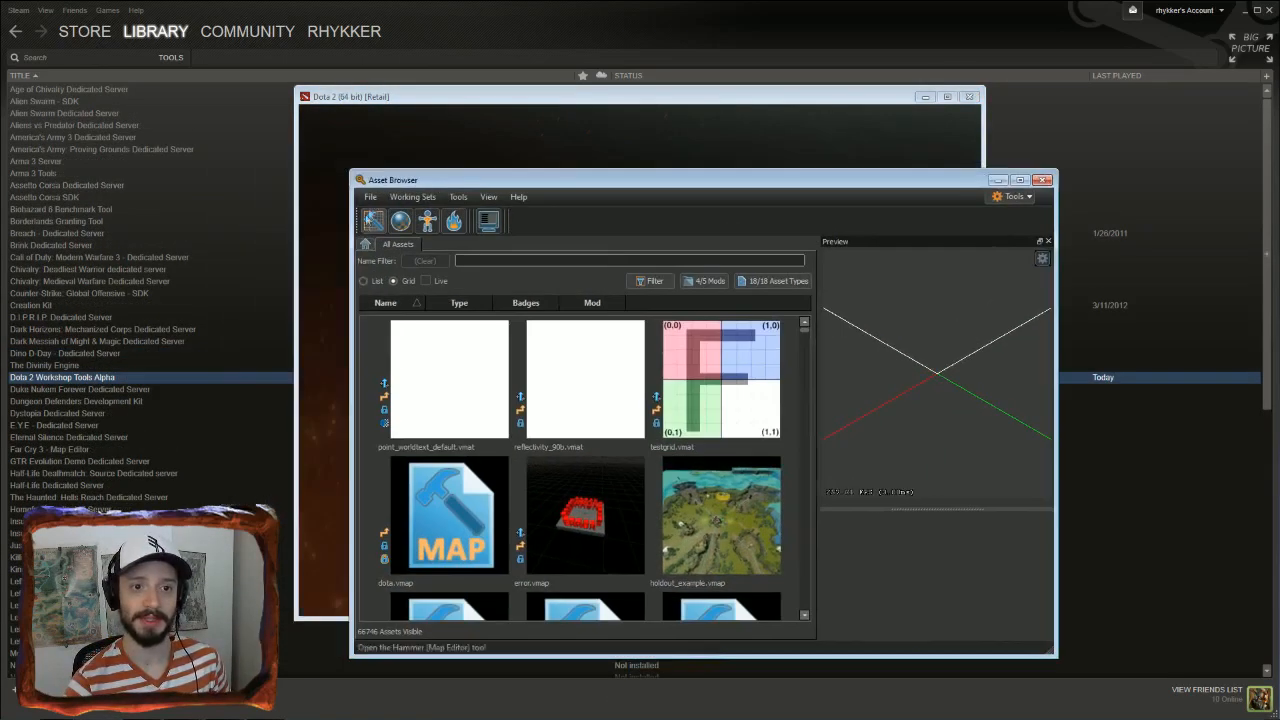
mouse_move(372, 220)
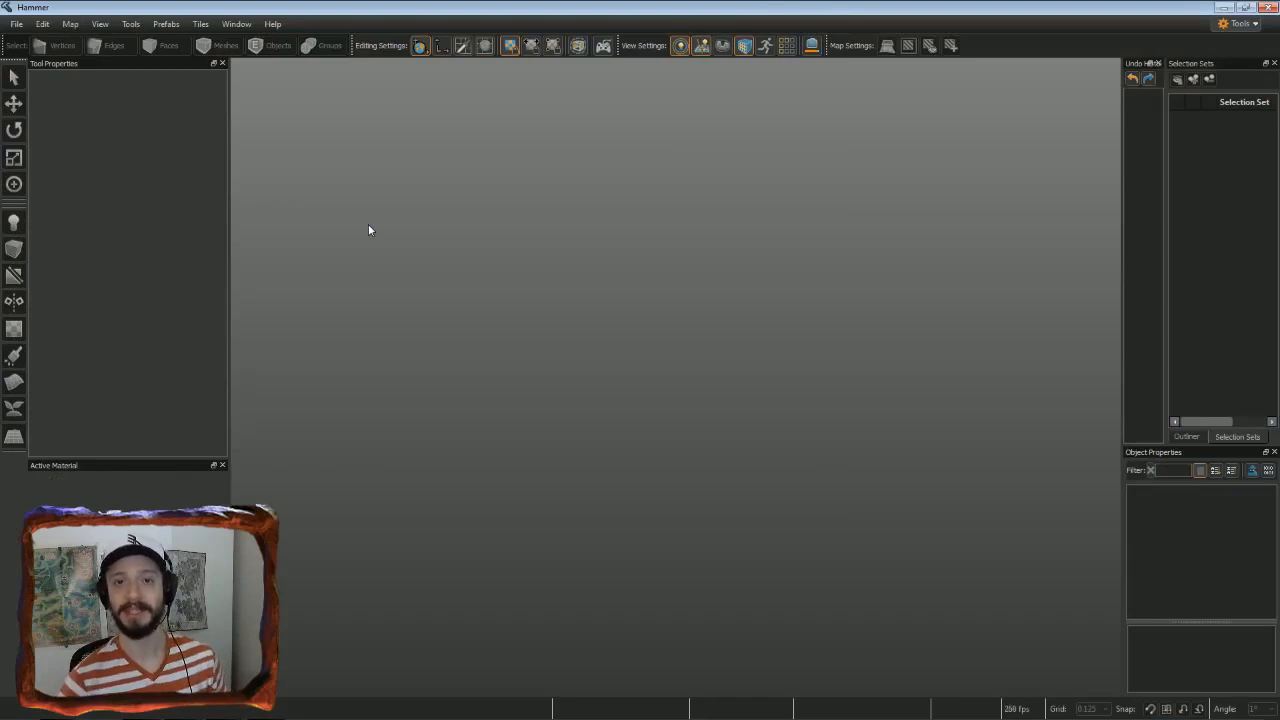
Create a new untitled map from the File menu
click(16, 24)
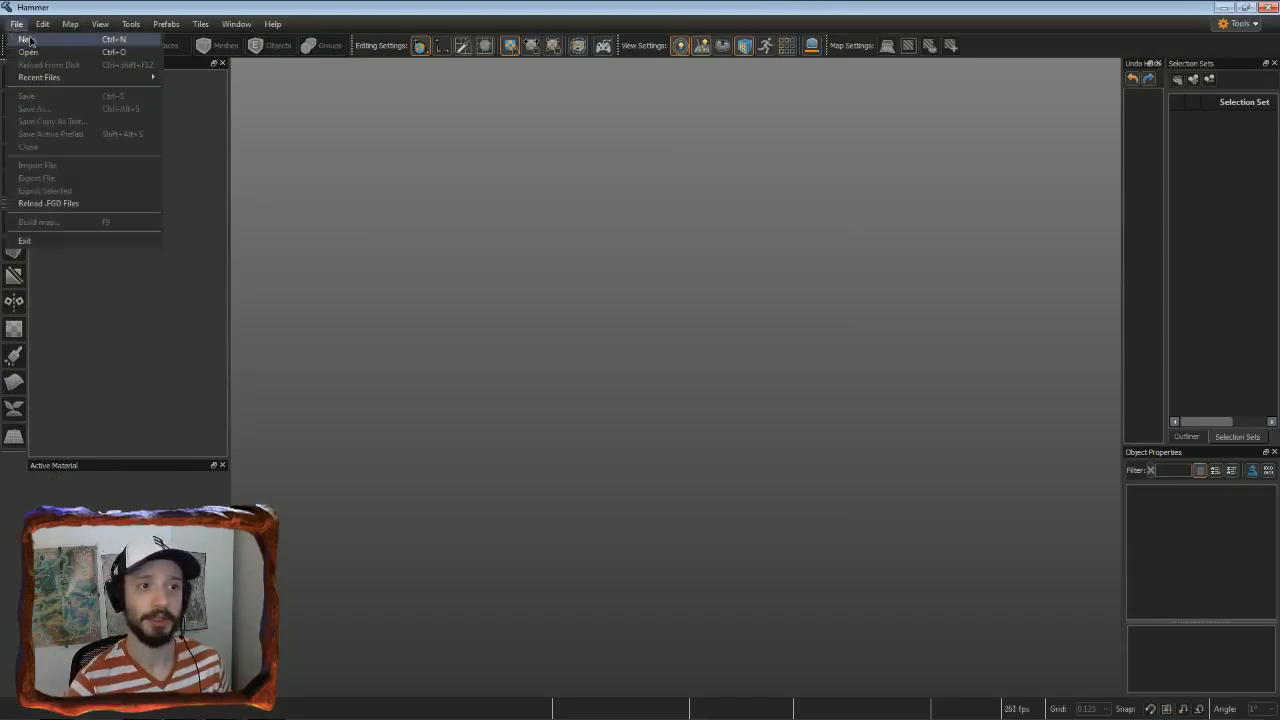
click(22, 40)
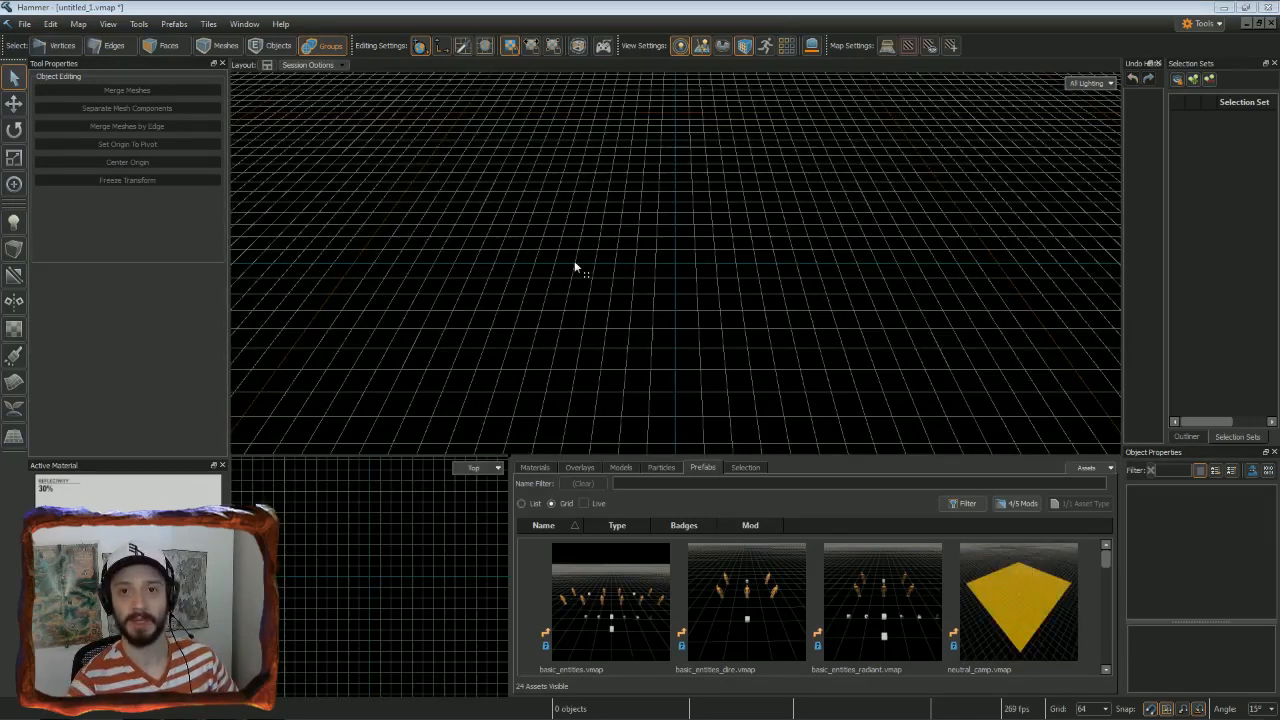
mouse_move(148, 308)
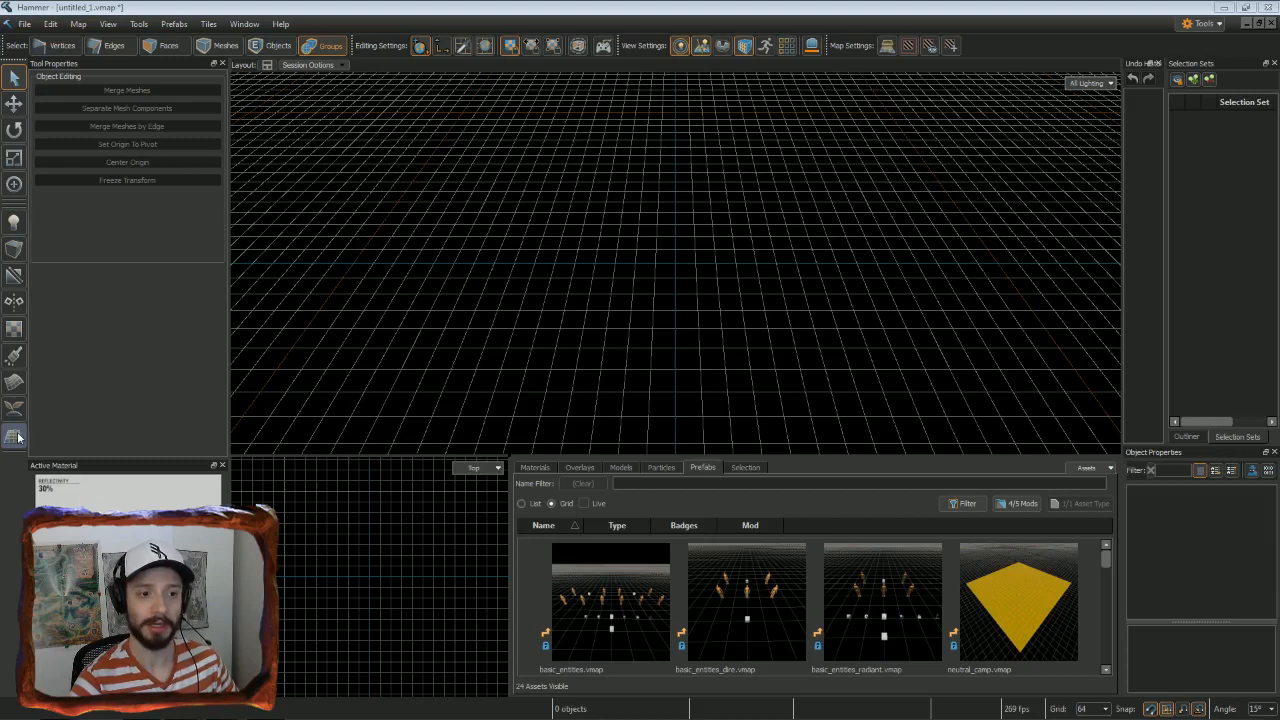
Enable the Tile Editor and accept creating the Dota tile grid with basic entities
click(16, 436)
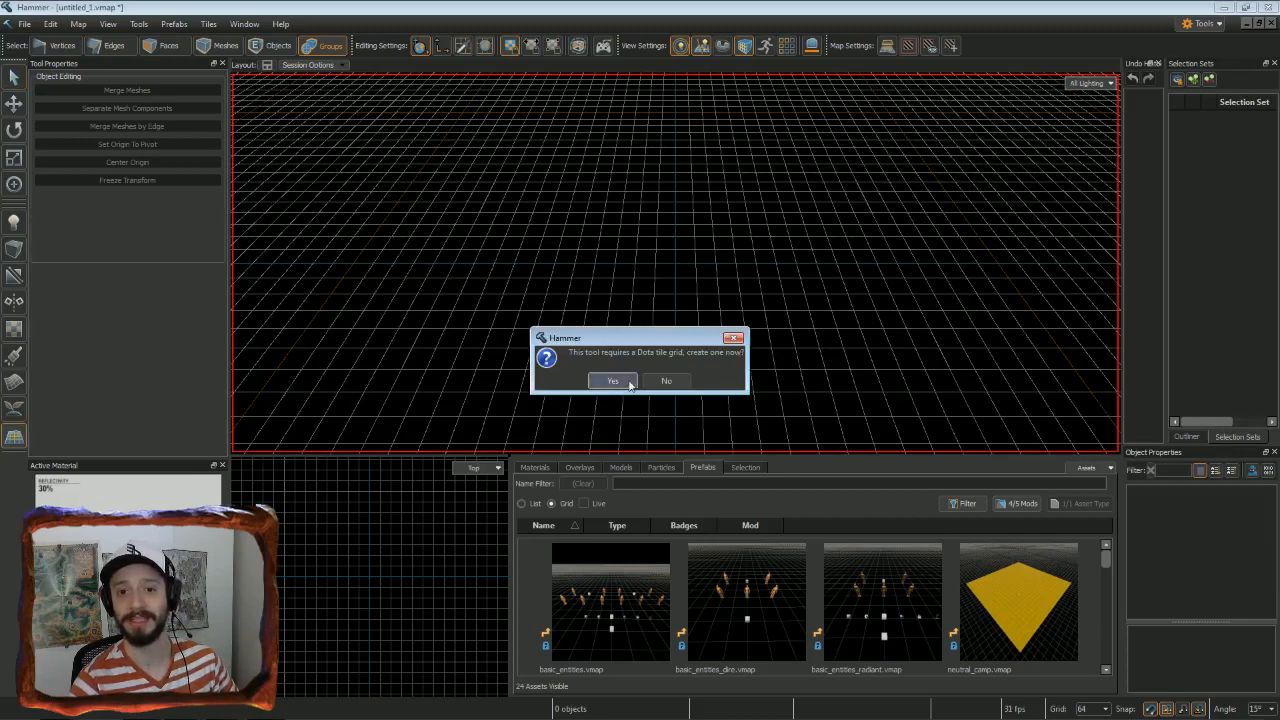
click(612, 380)
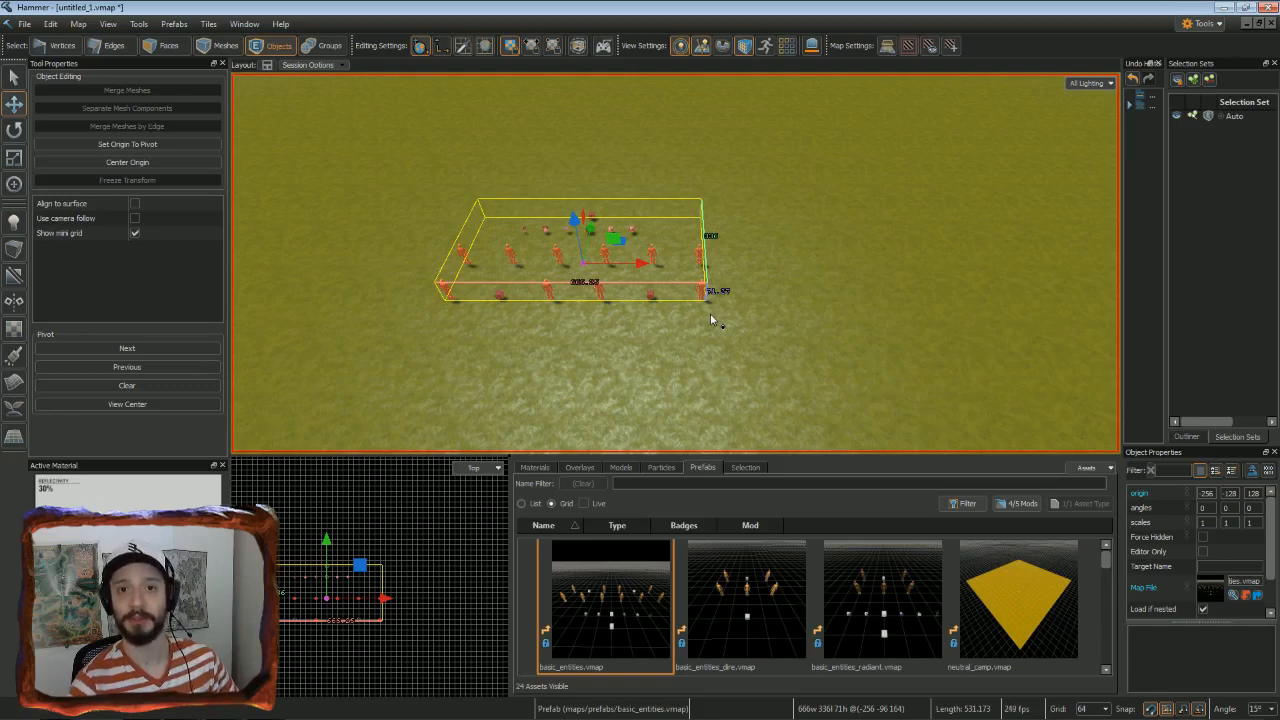
mouse_move(668, 310)
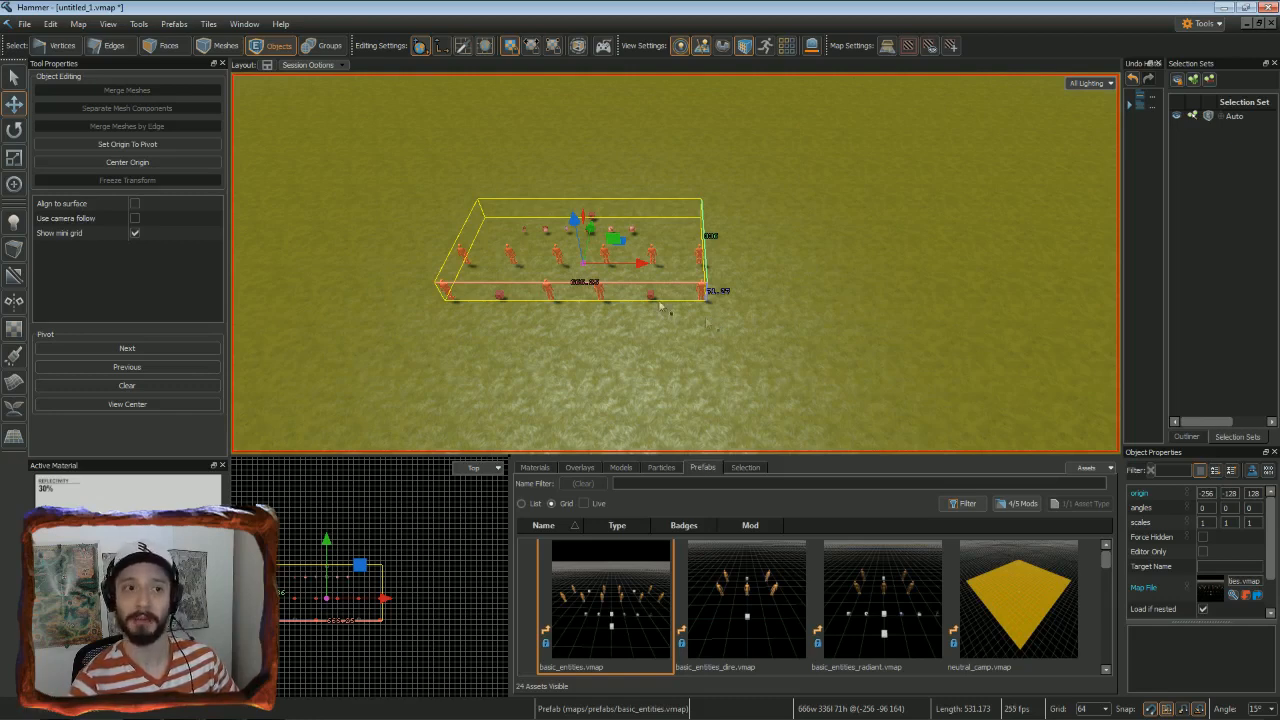
Save the map as anyrandomname.vmap
click(24, 24)
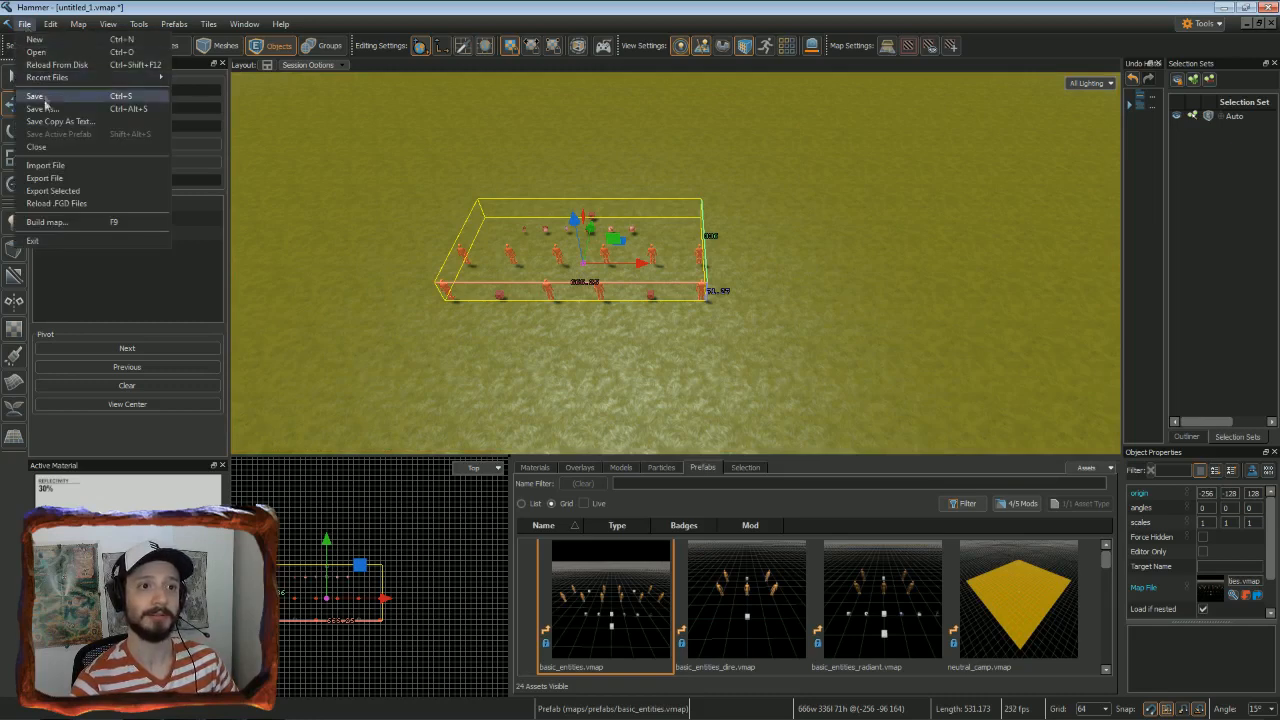
click(42, 108)
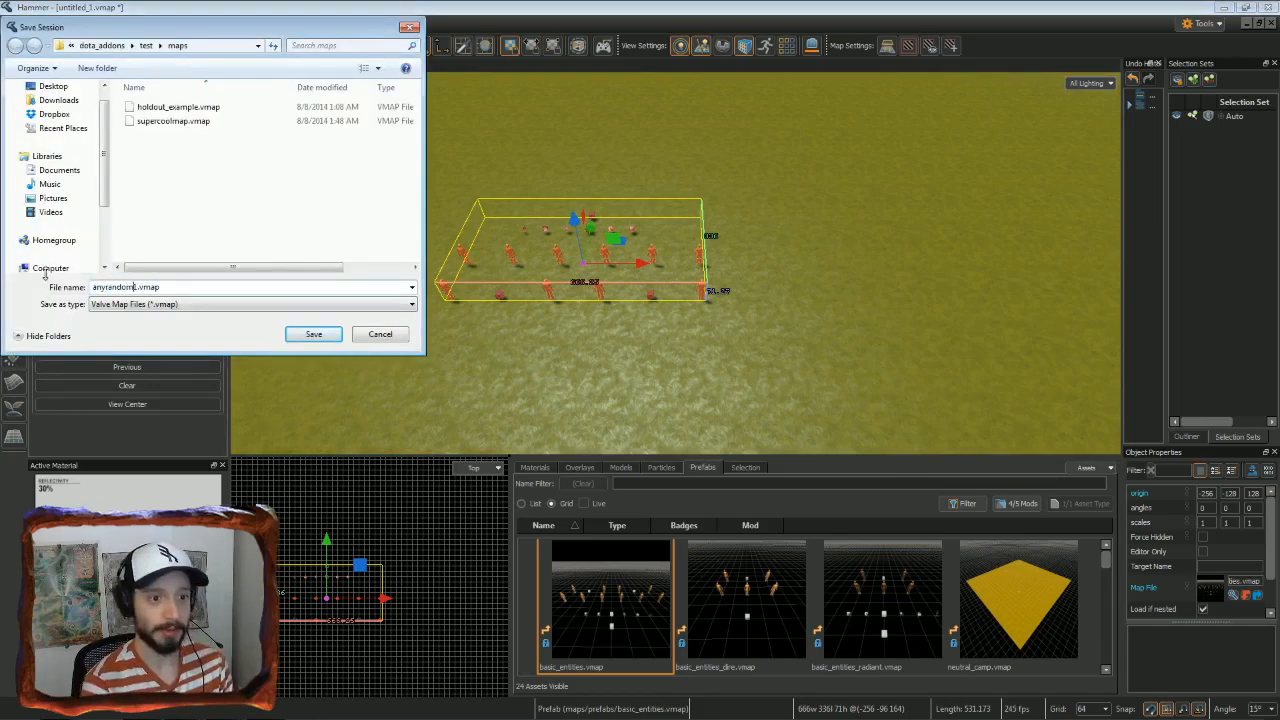
click(312, 334)
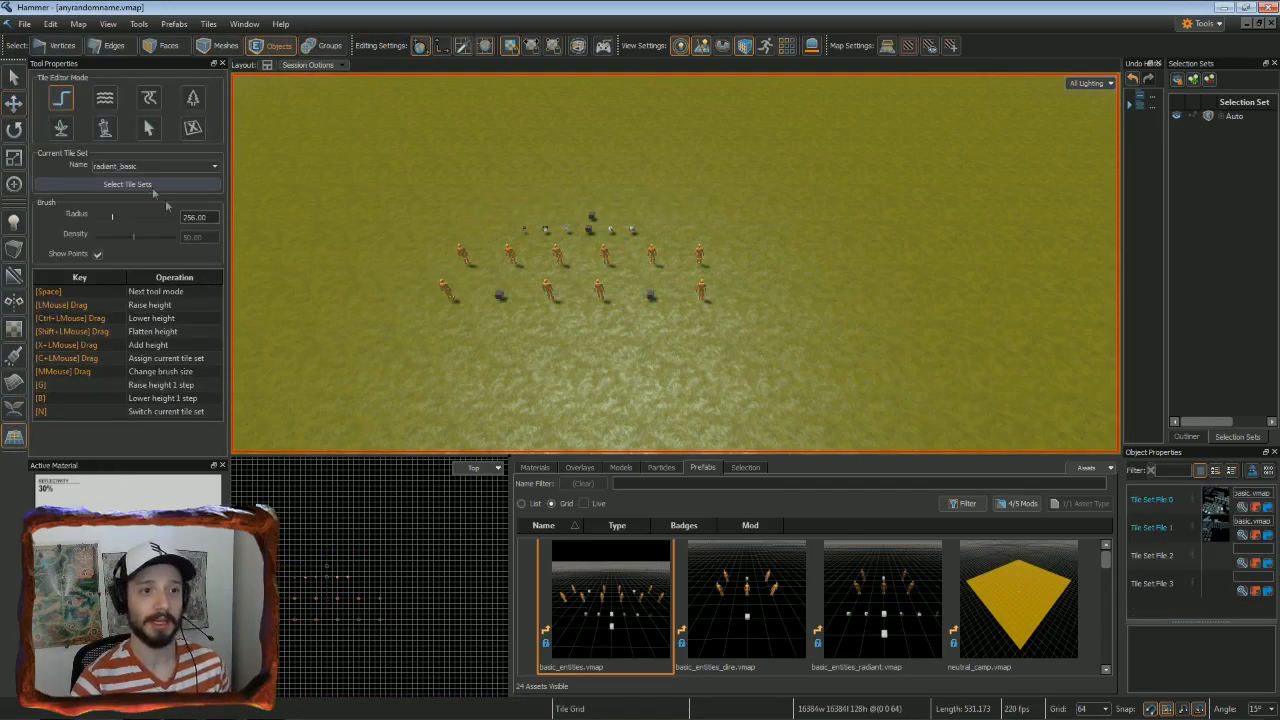
mouse_move(60, 96)
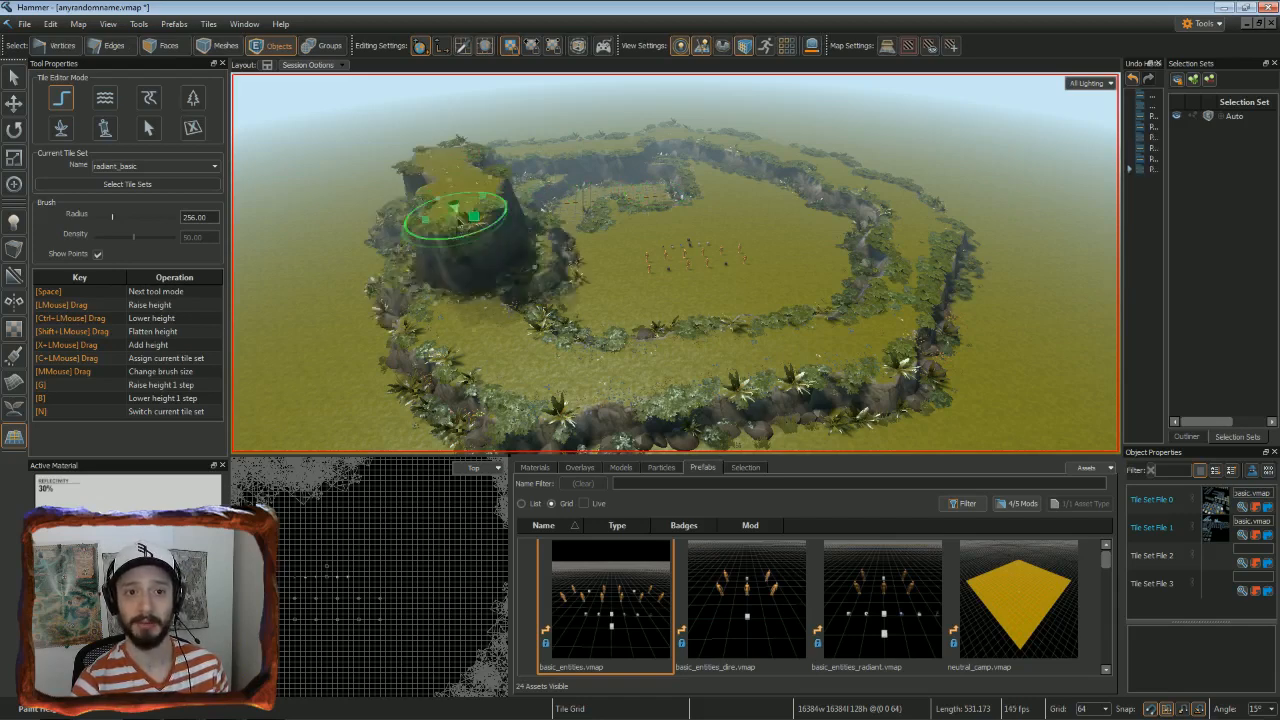
Raise the terrain into a tall plateau above the cliff rings
drag(460, 216, 436, 196)
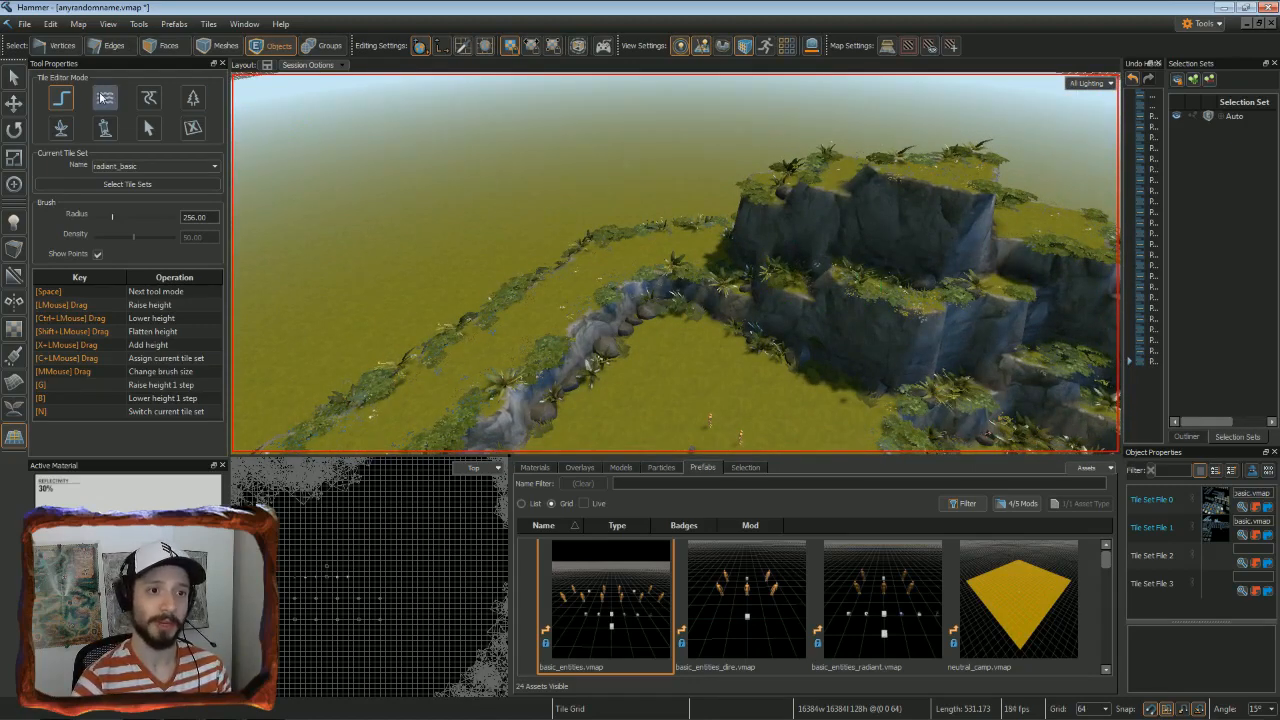
Paint water into the hollow between the cliffs to form a pond
click(104, 96)
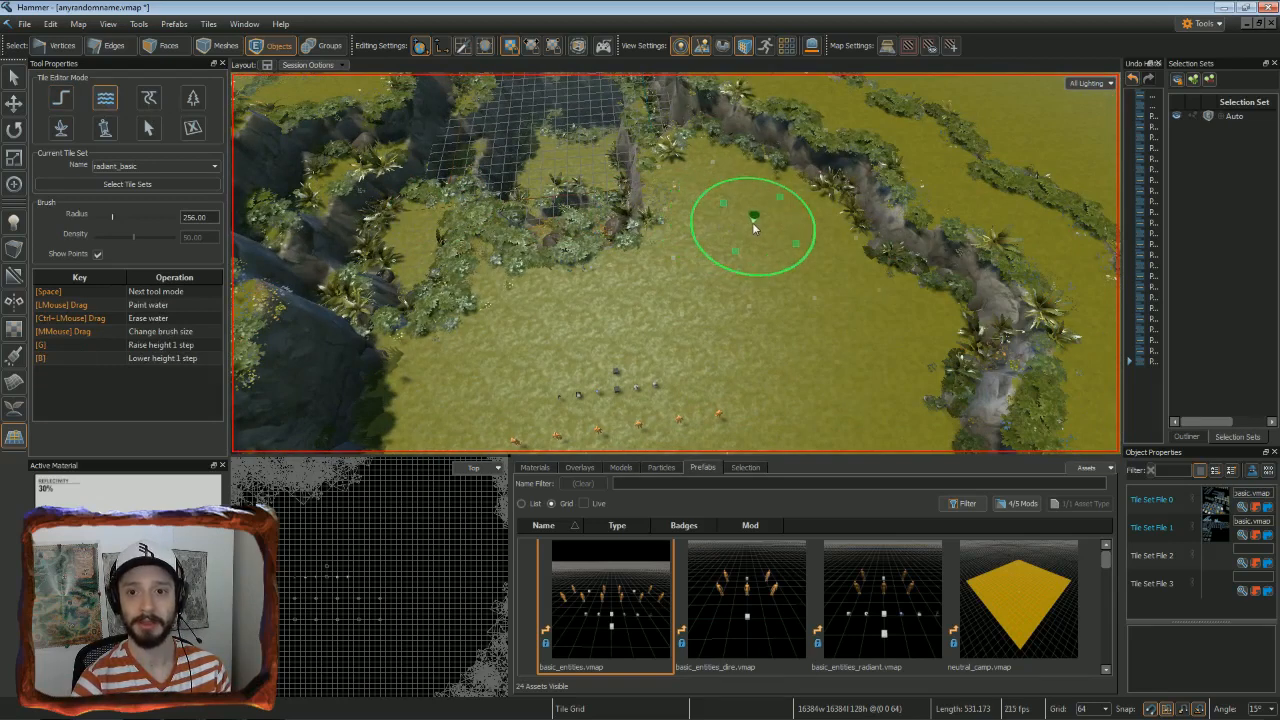
drag(756, 224, 810, 284)
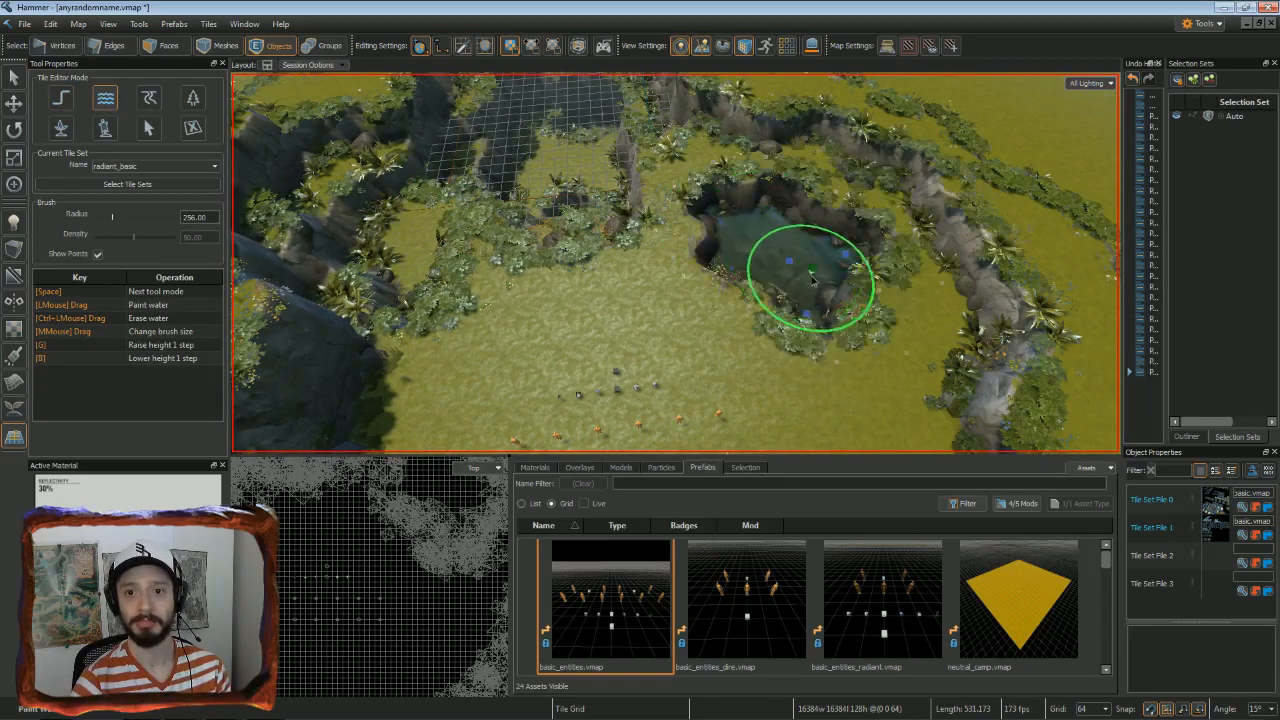
drag(810, 284, 816, 224)
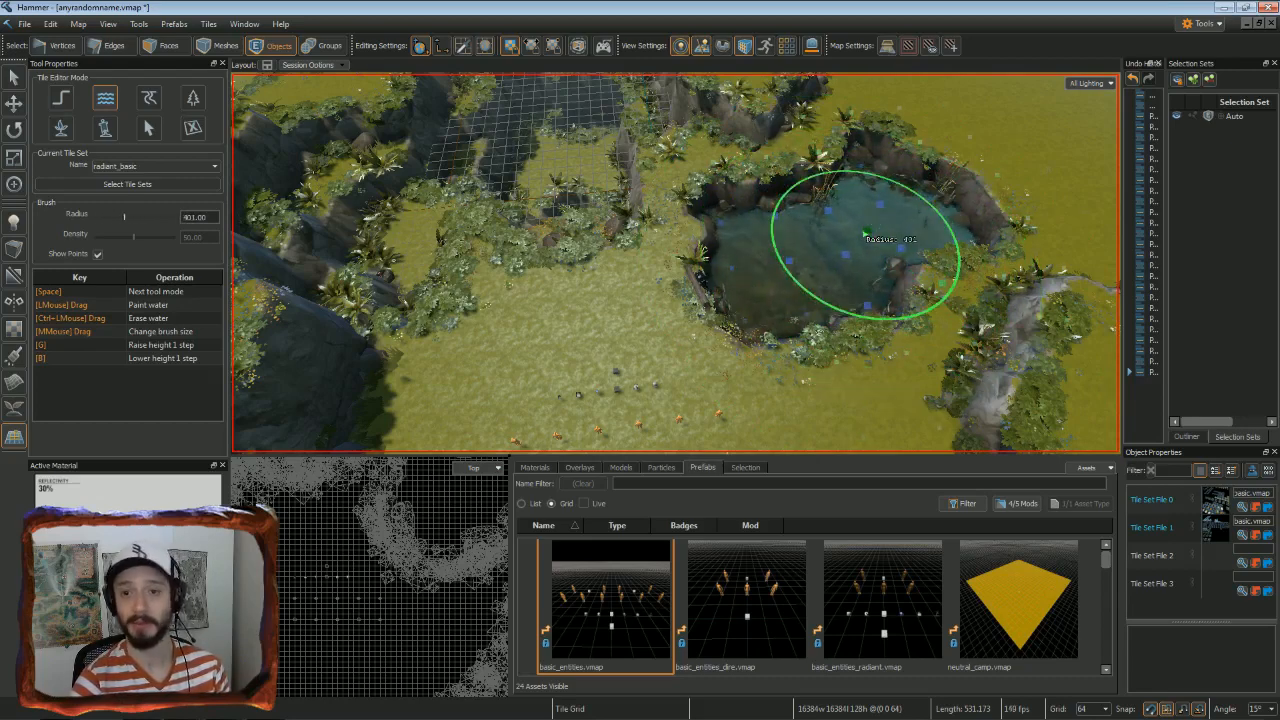
click(104, 96)
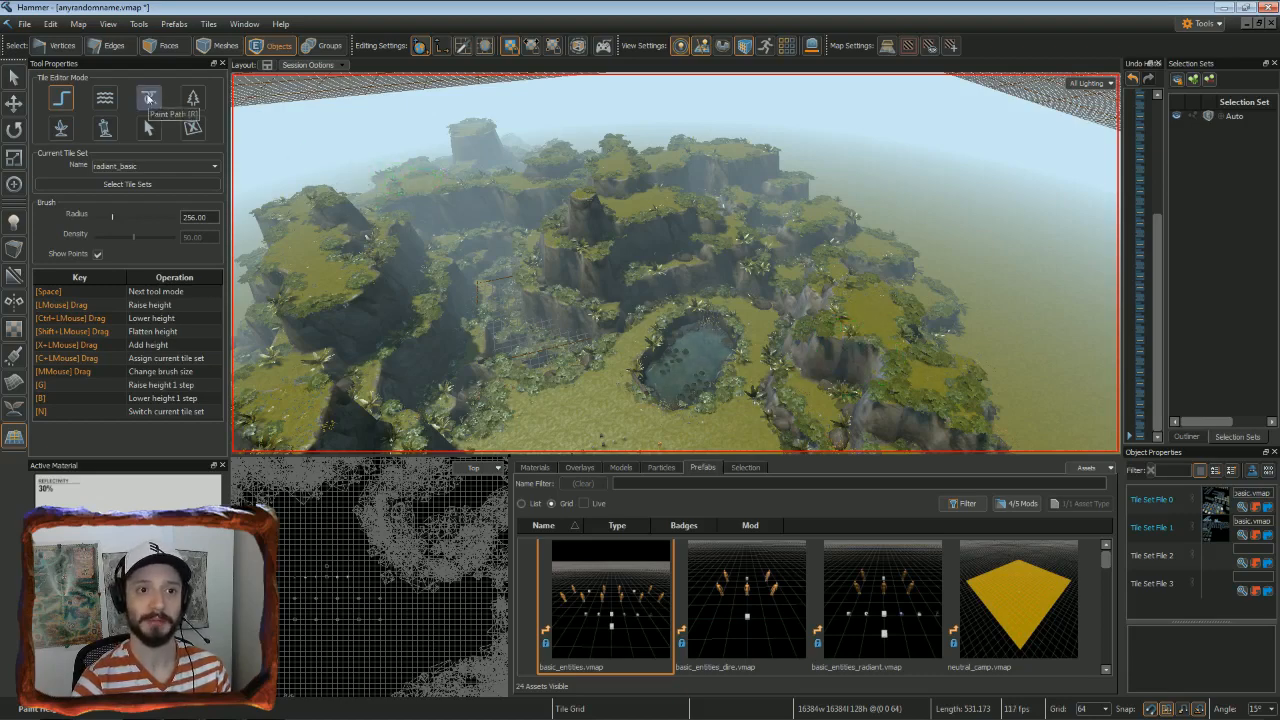
Paint a stepped stone path climbing the hillside
click(148, 96)
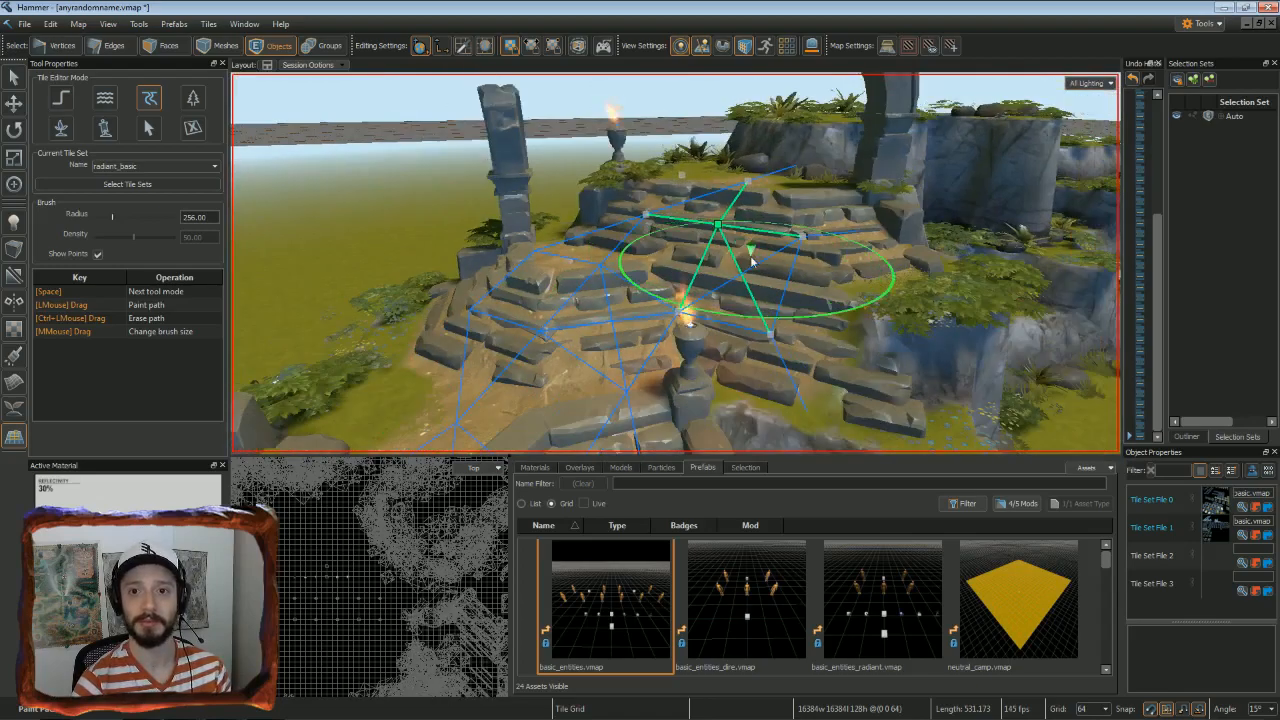
drag(750, 260, 710, 270)
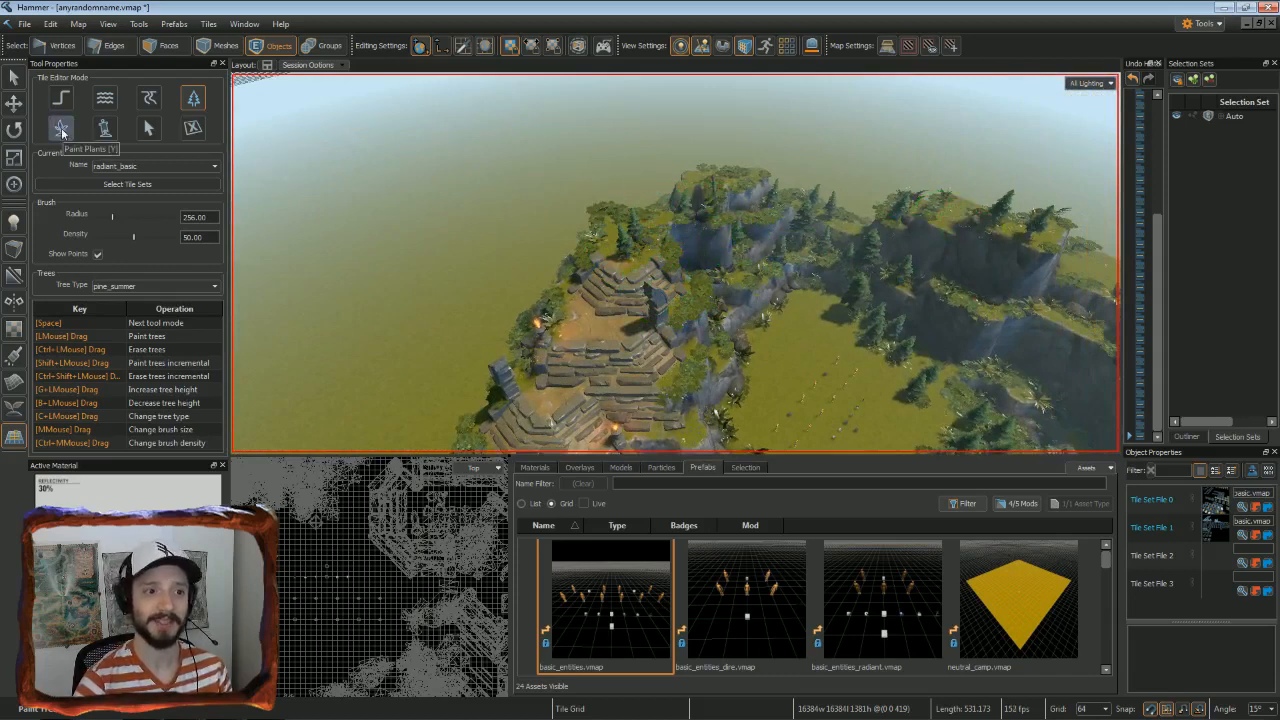
Switch to the Paint Plants tool for adding foliage
click(60, 128)
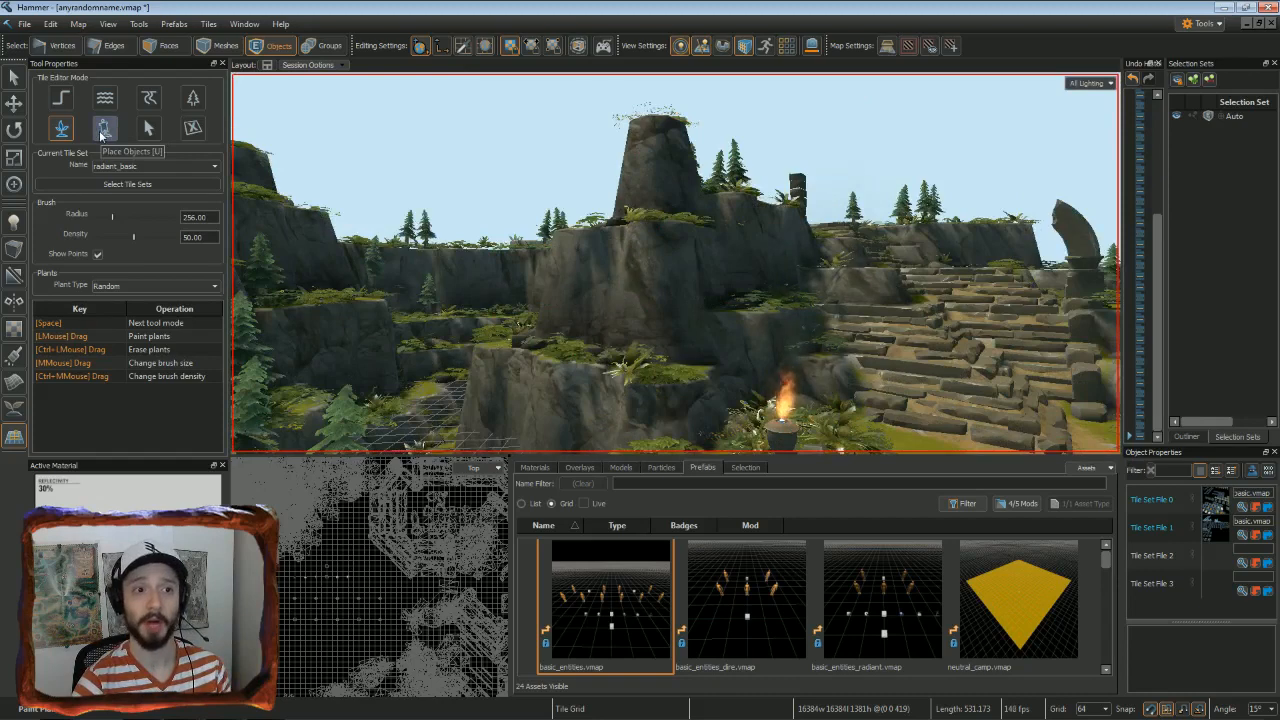
Switch to Place Objects for setting the statue prop
click(104, 128)
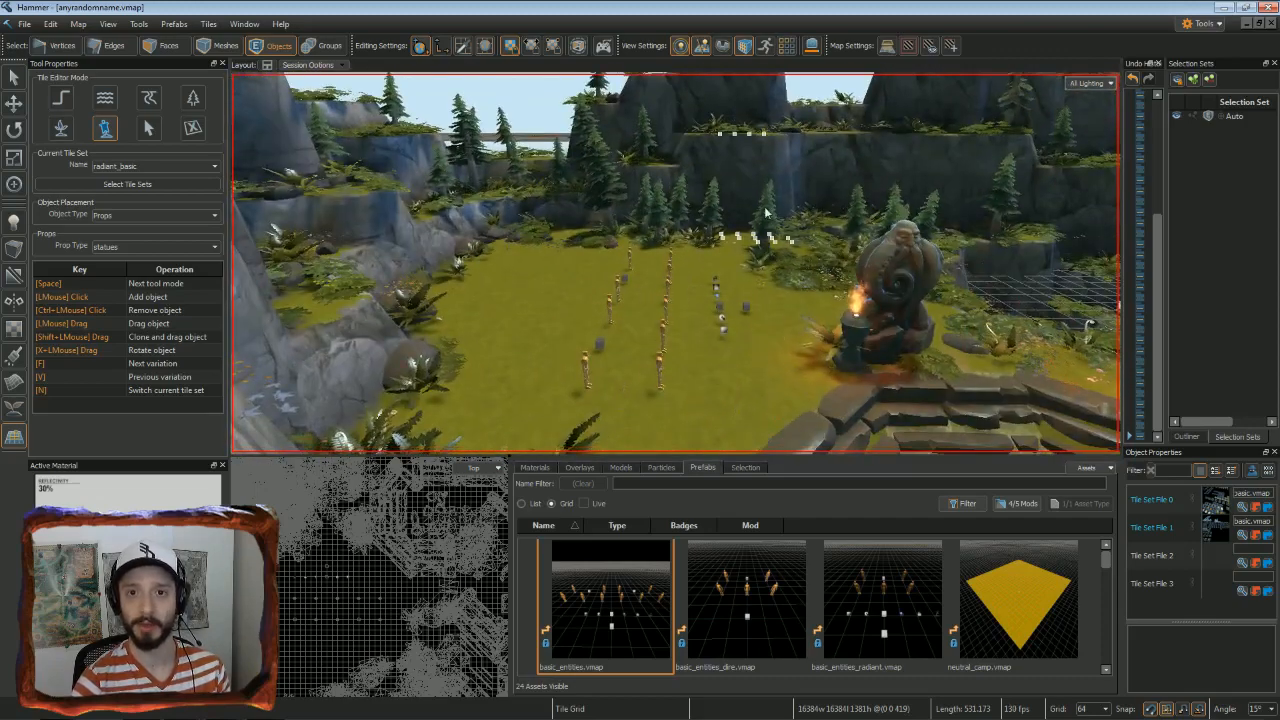
Turn on the Navigation grid overlay from the viewport display toggles
click(788, 46)
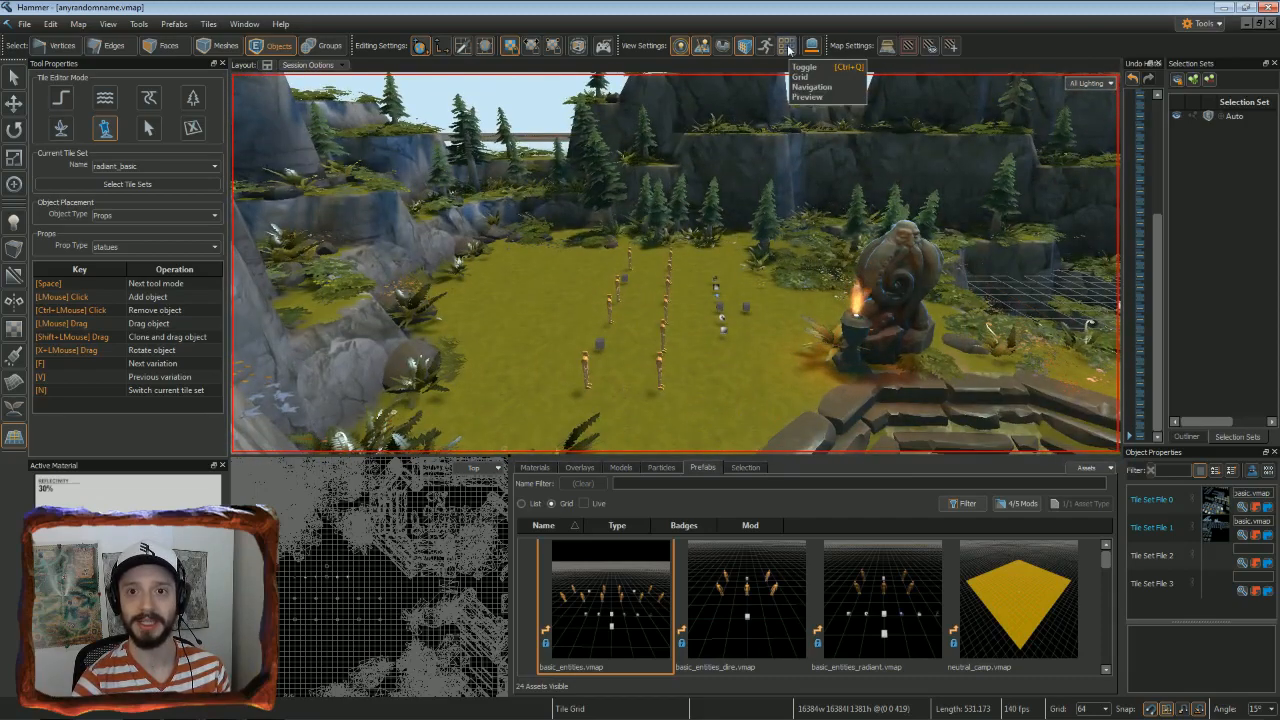
click(804, 66)
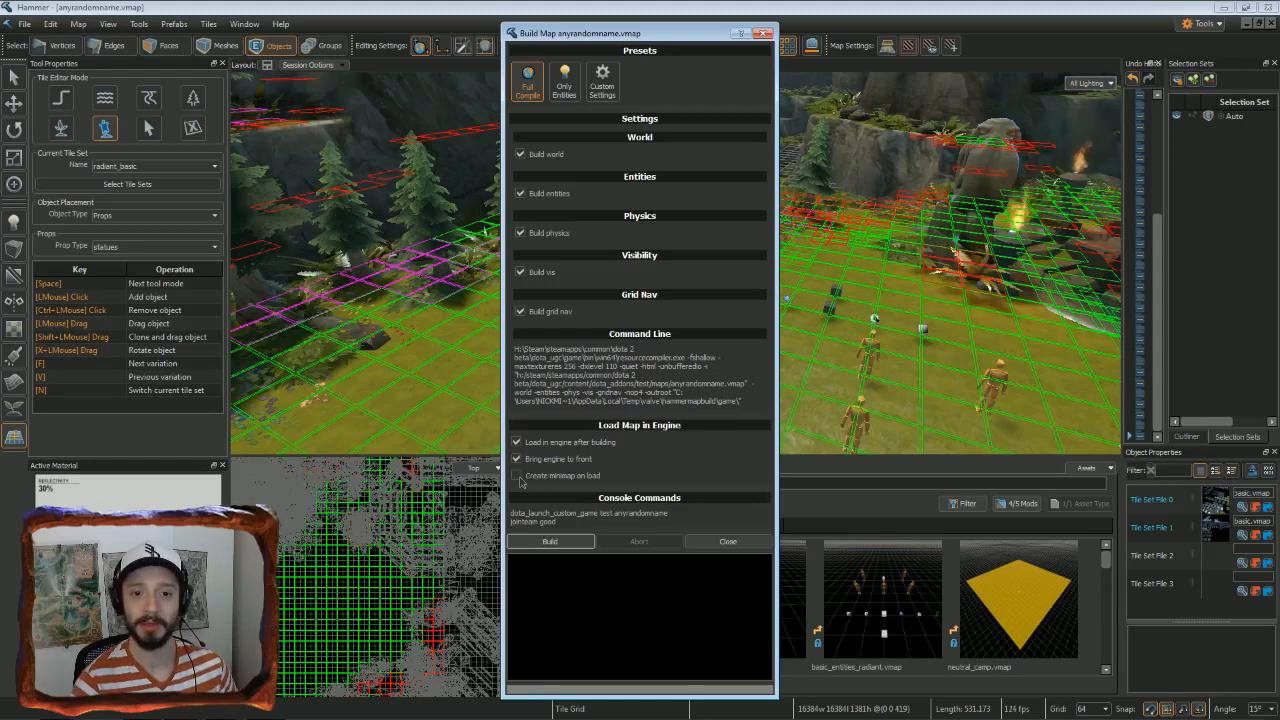
Enable Create minimap on build and build anyrandomname.vmap
click(516, 476)
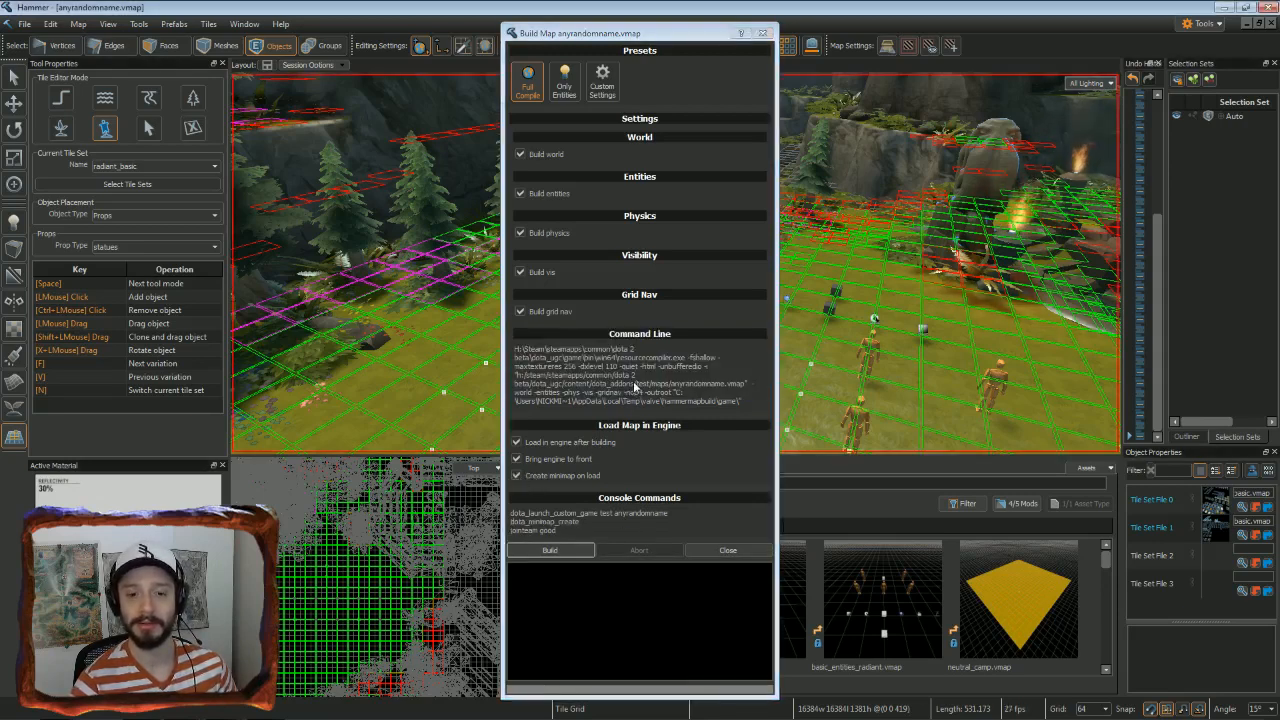
click(548, 550)
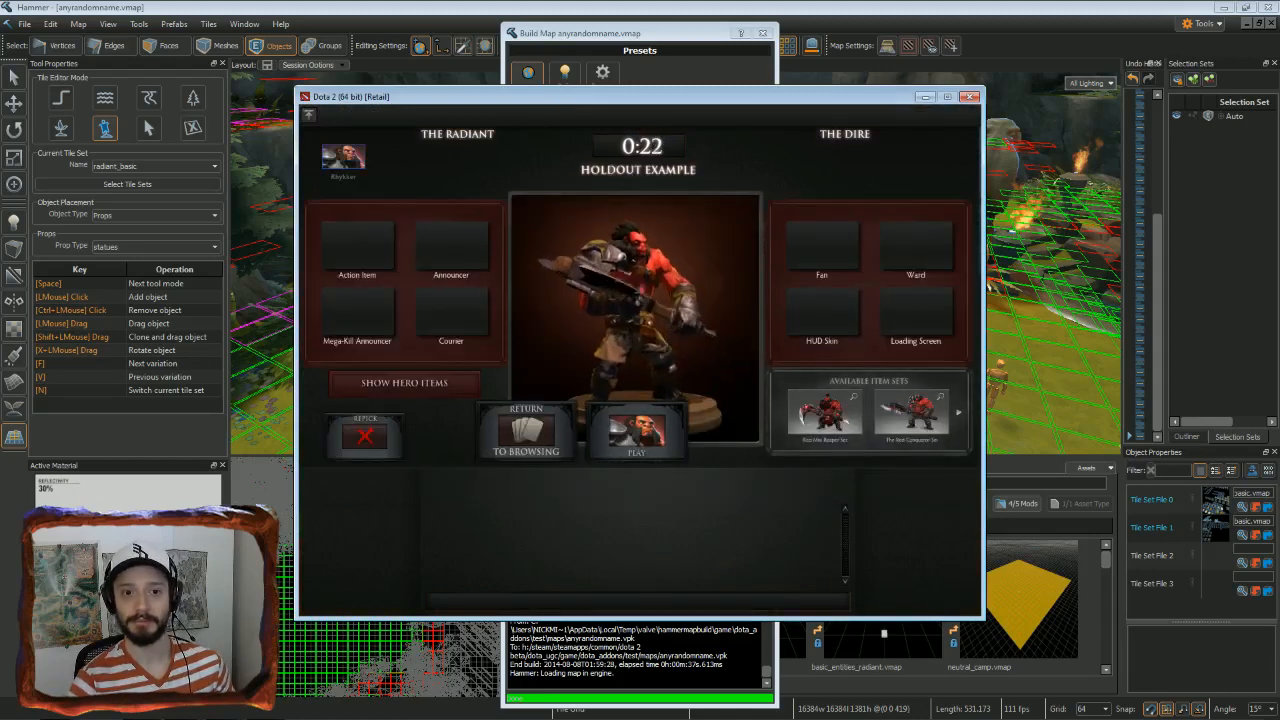
Start playing with the chosen hero and dismiss the Holdout Example welcome dialog
click(636, 436)
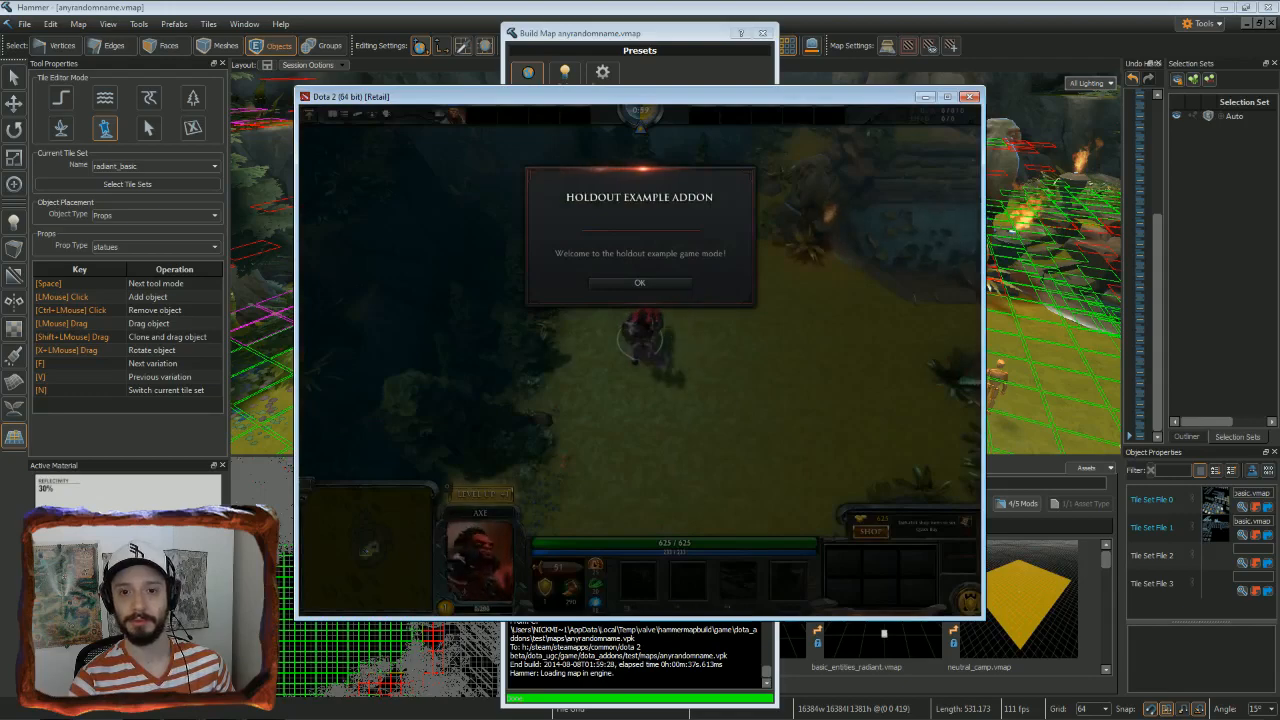
click(640, 282)
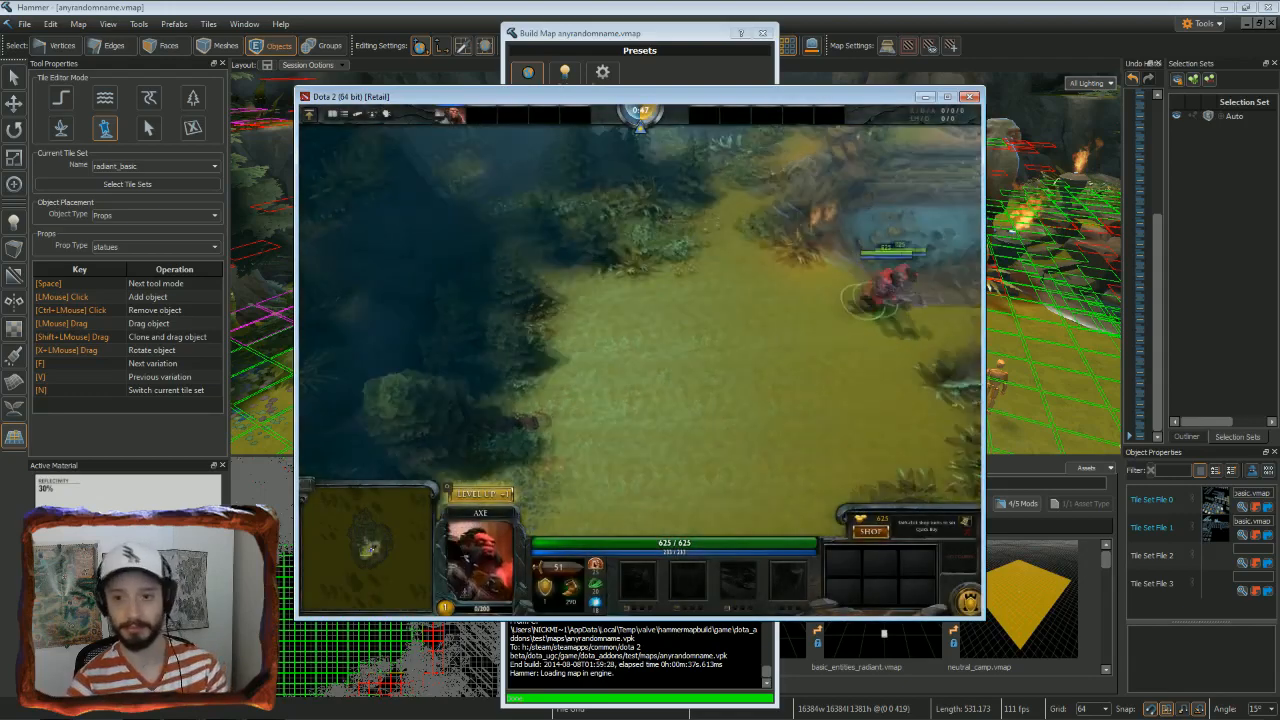